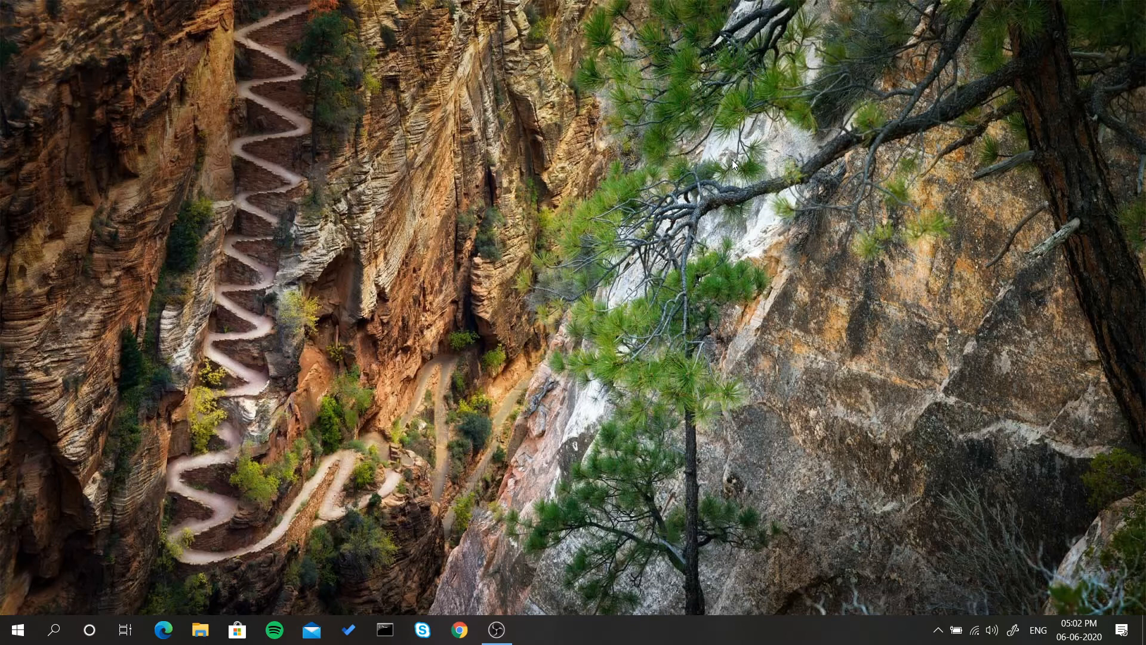
mouse_move(412, 584)
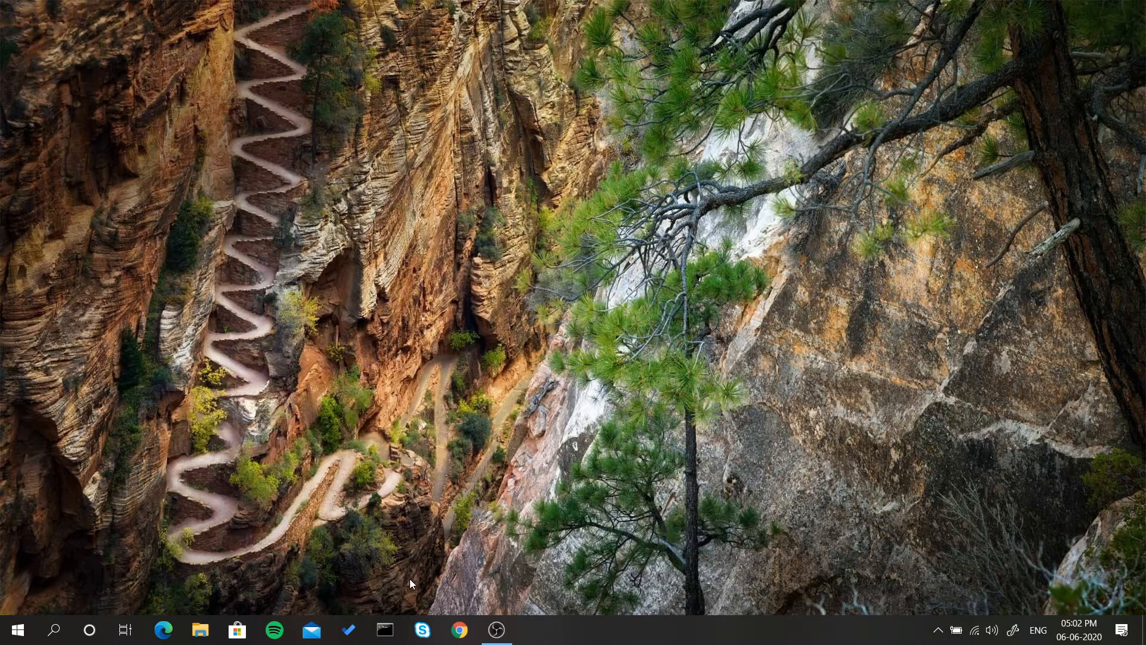
Run 'python --version' in a new Command Prompt window, reporting Python 3.8.1
left_click(384, 631)
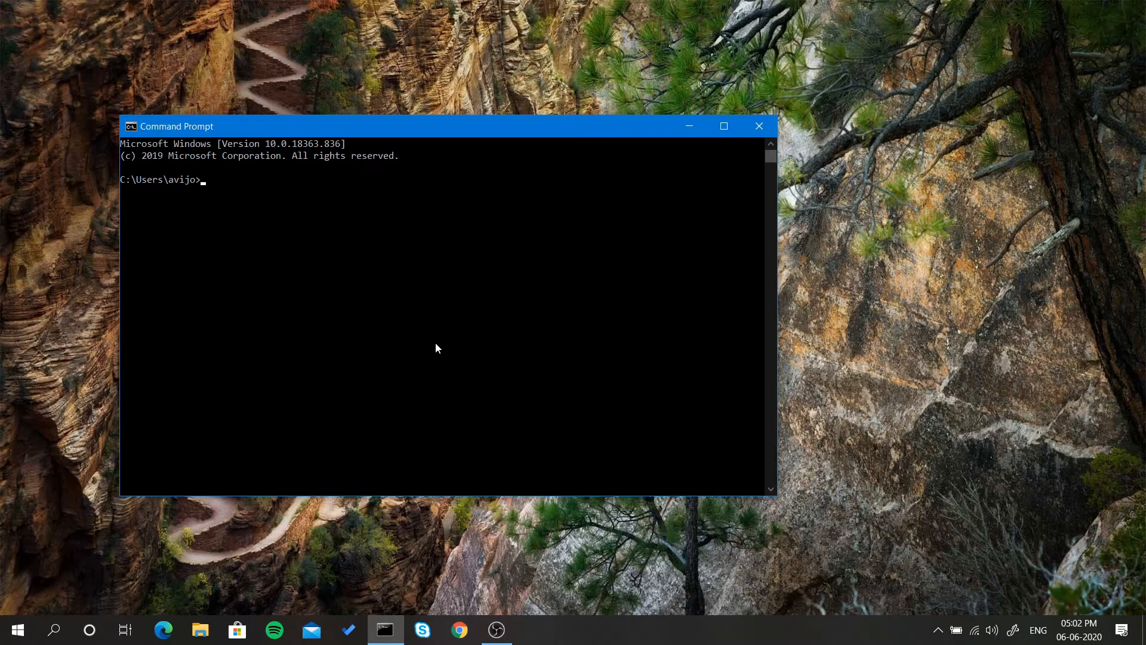
type("python")
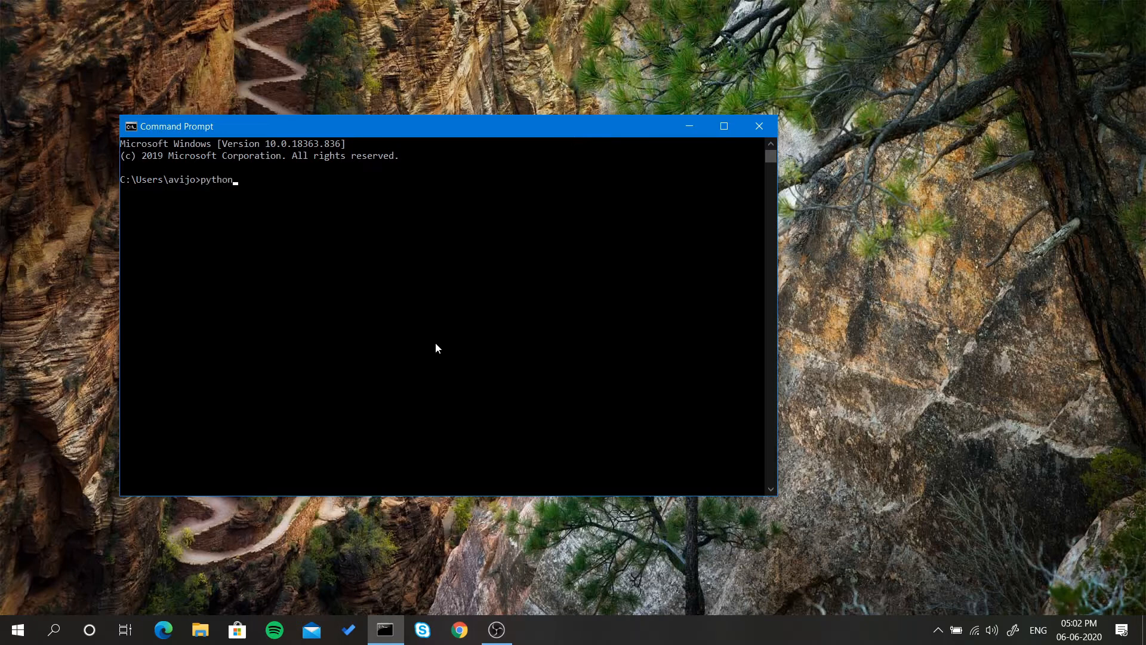
type("--")
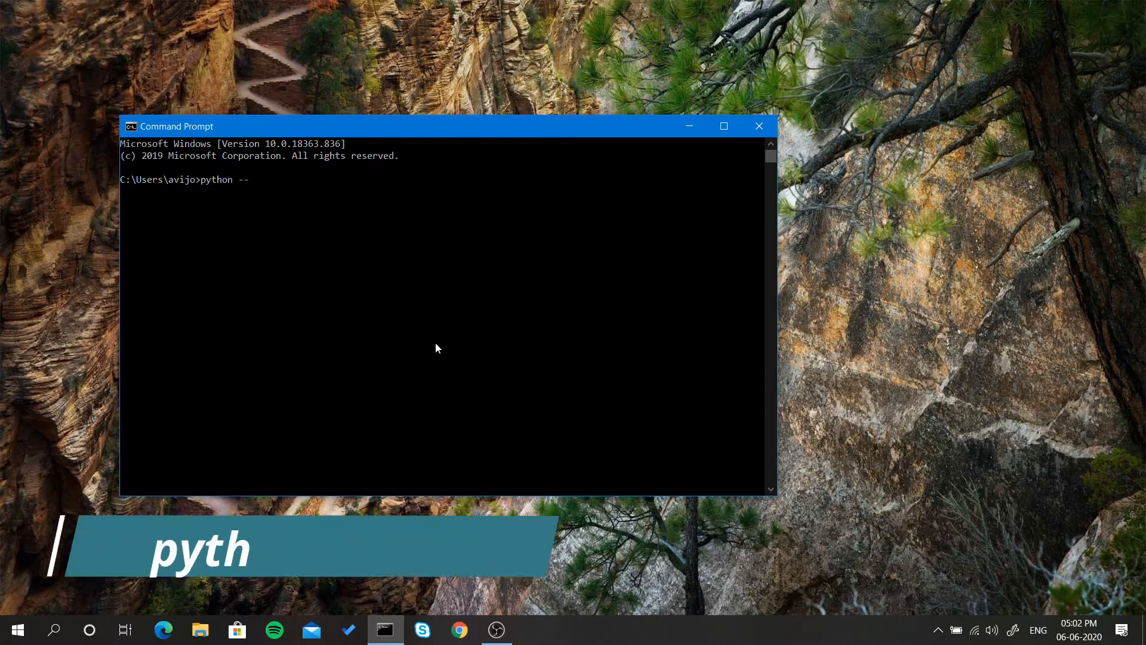
type("version")
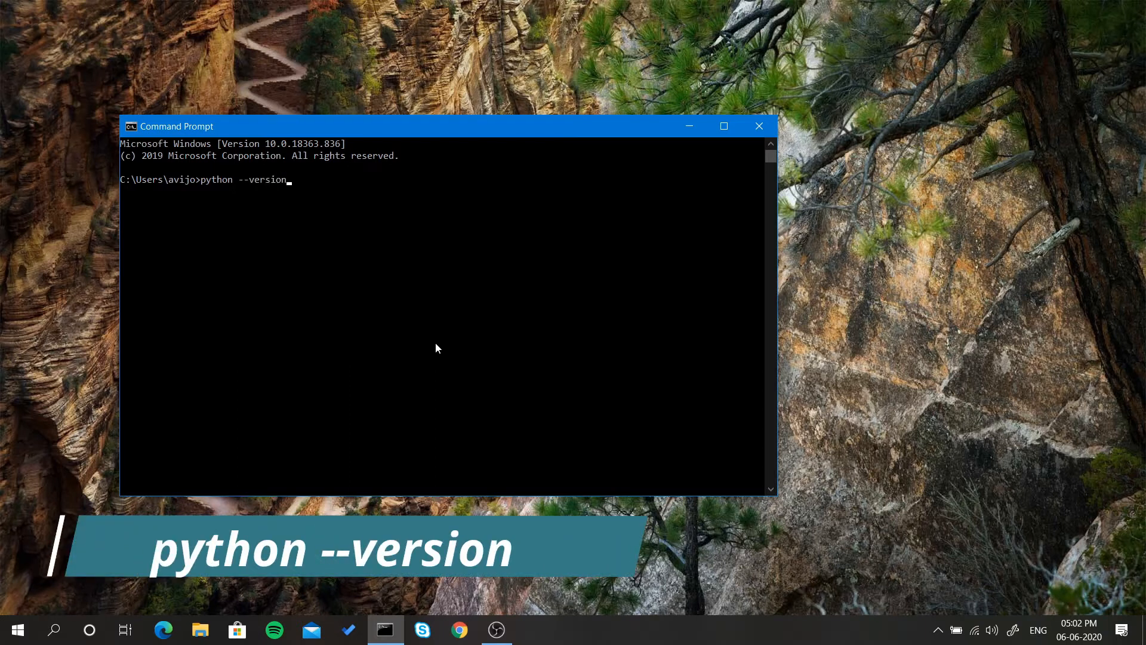
key("Enter")
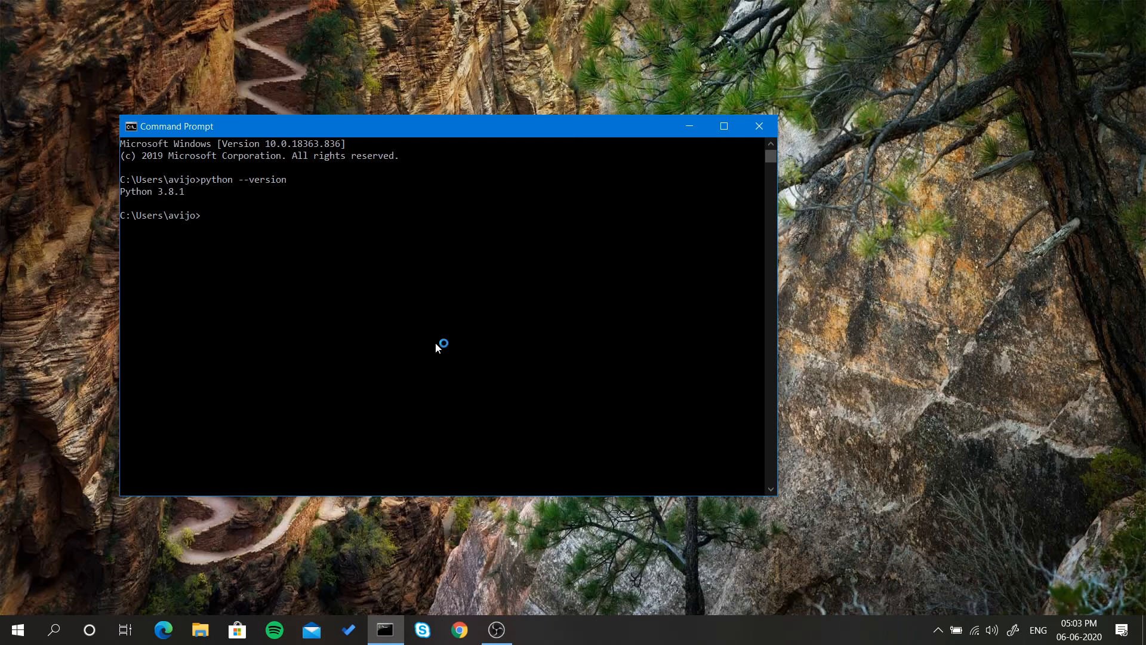
mouse_move(437, 348)
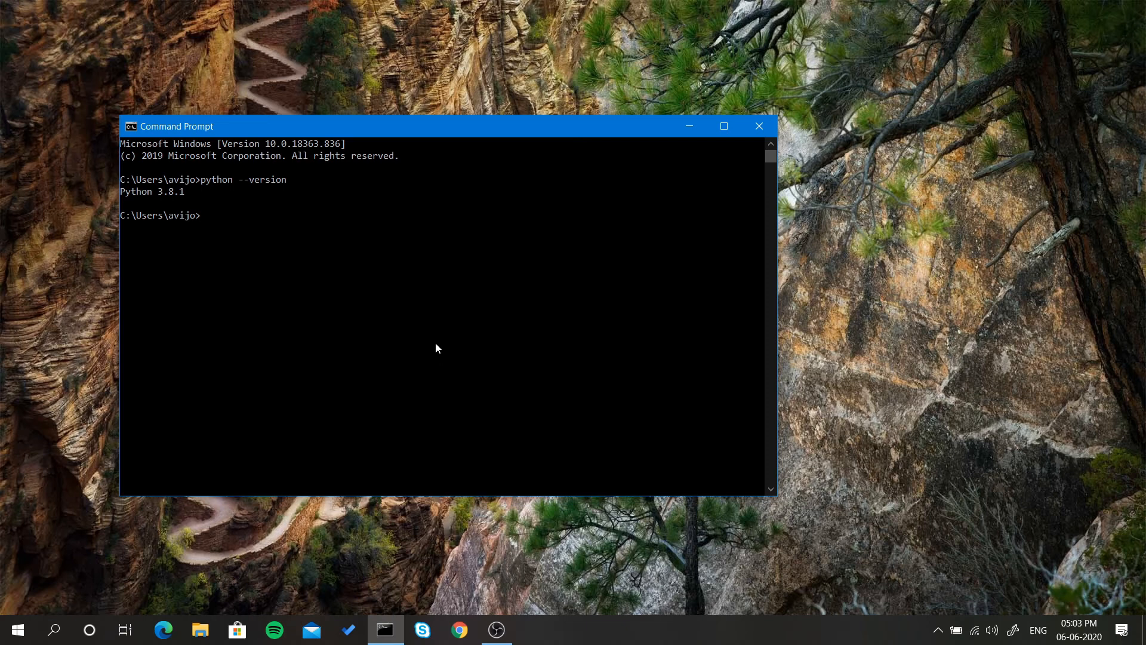